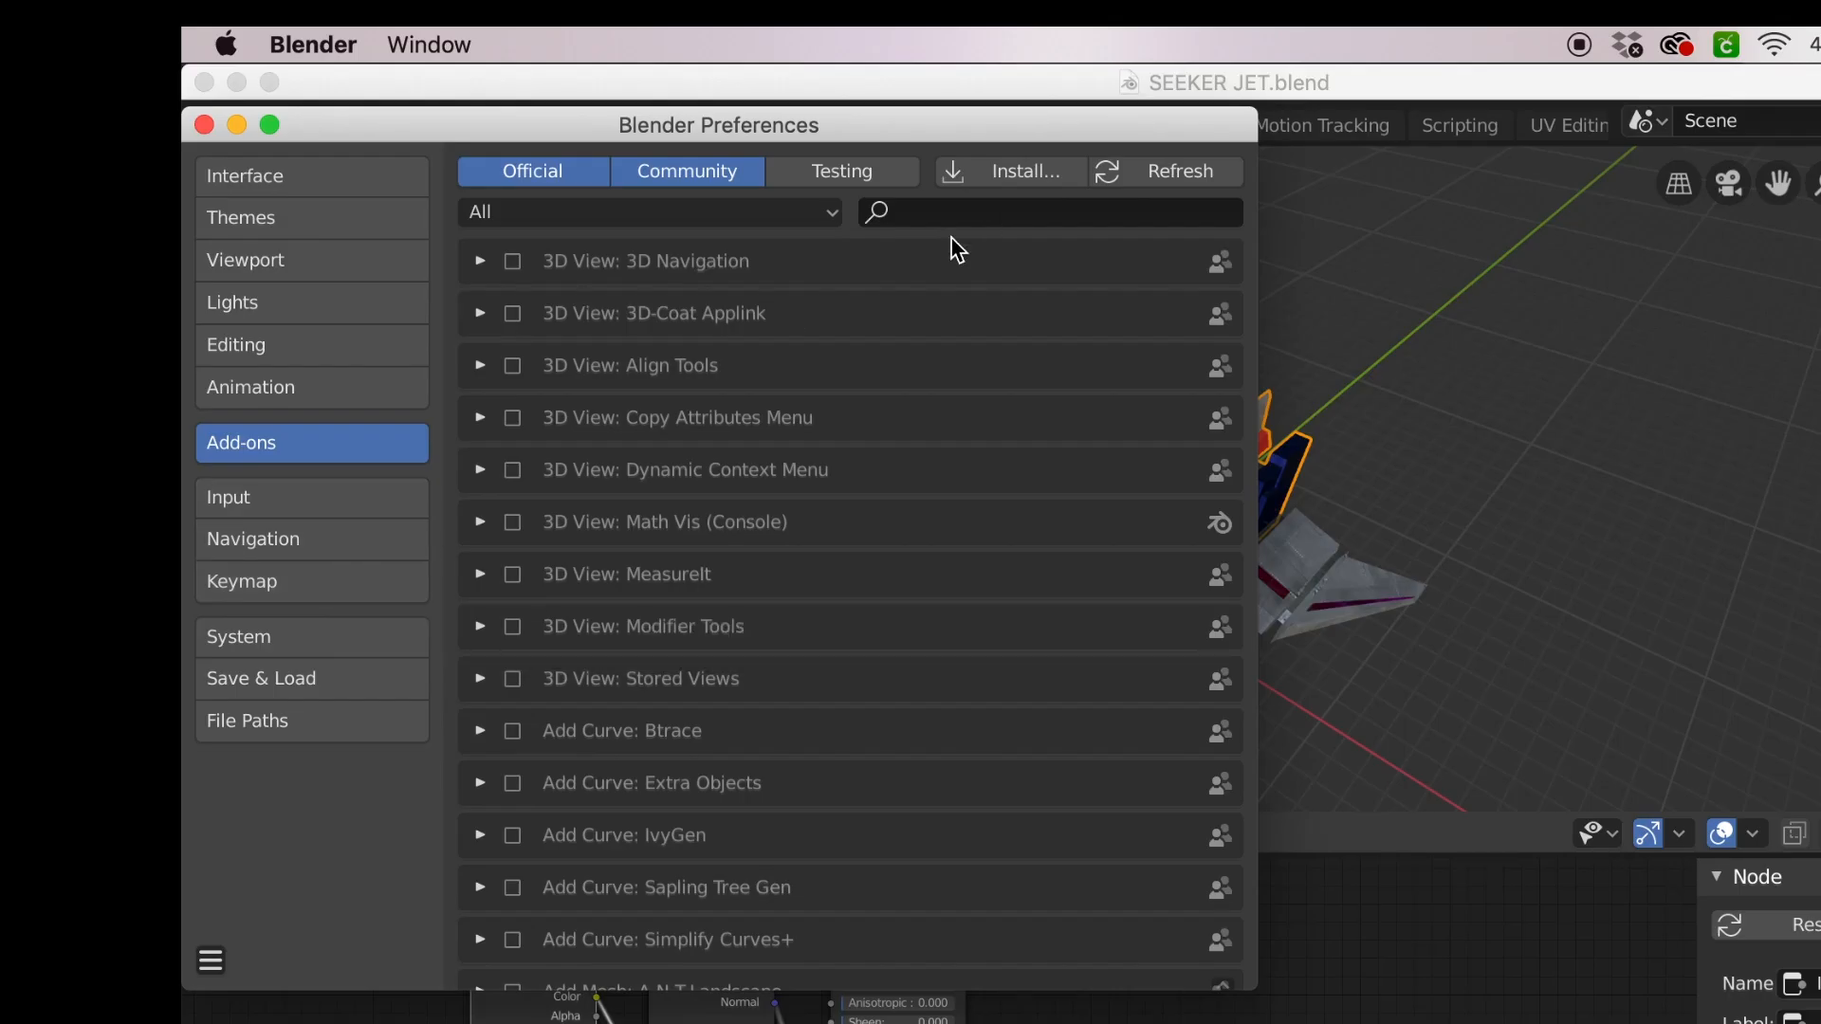
Filter the add-ons list by 'rig' and confirm Rigify is enabled
type("rig")
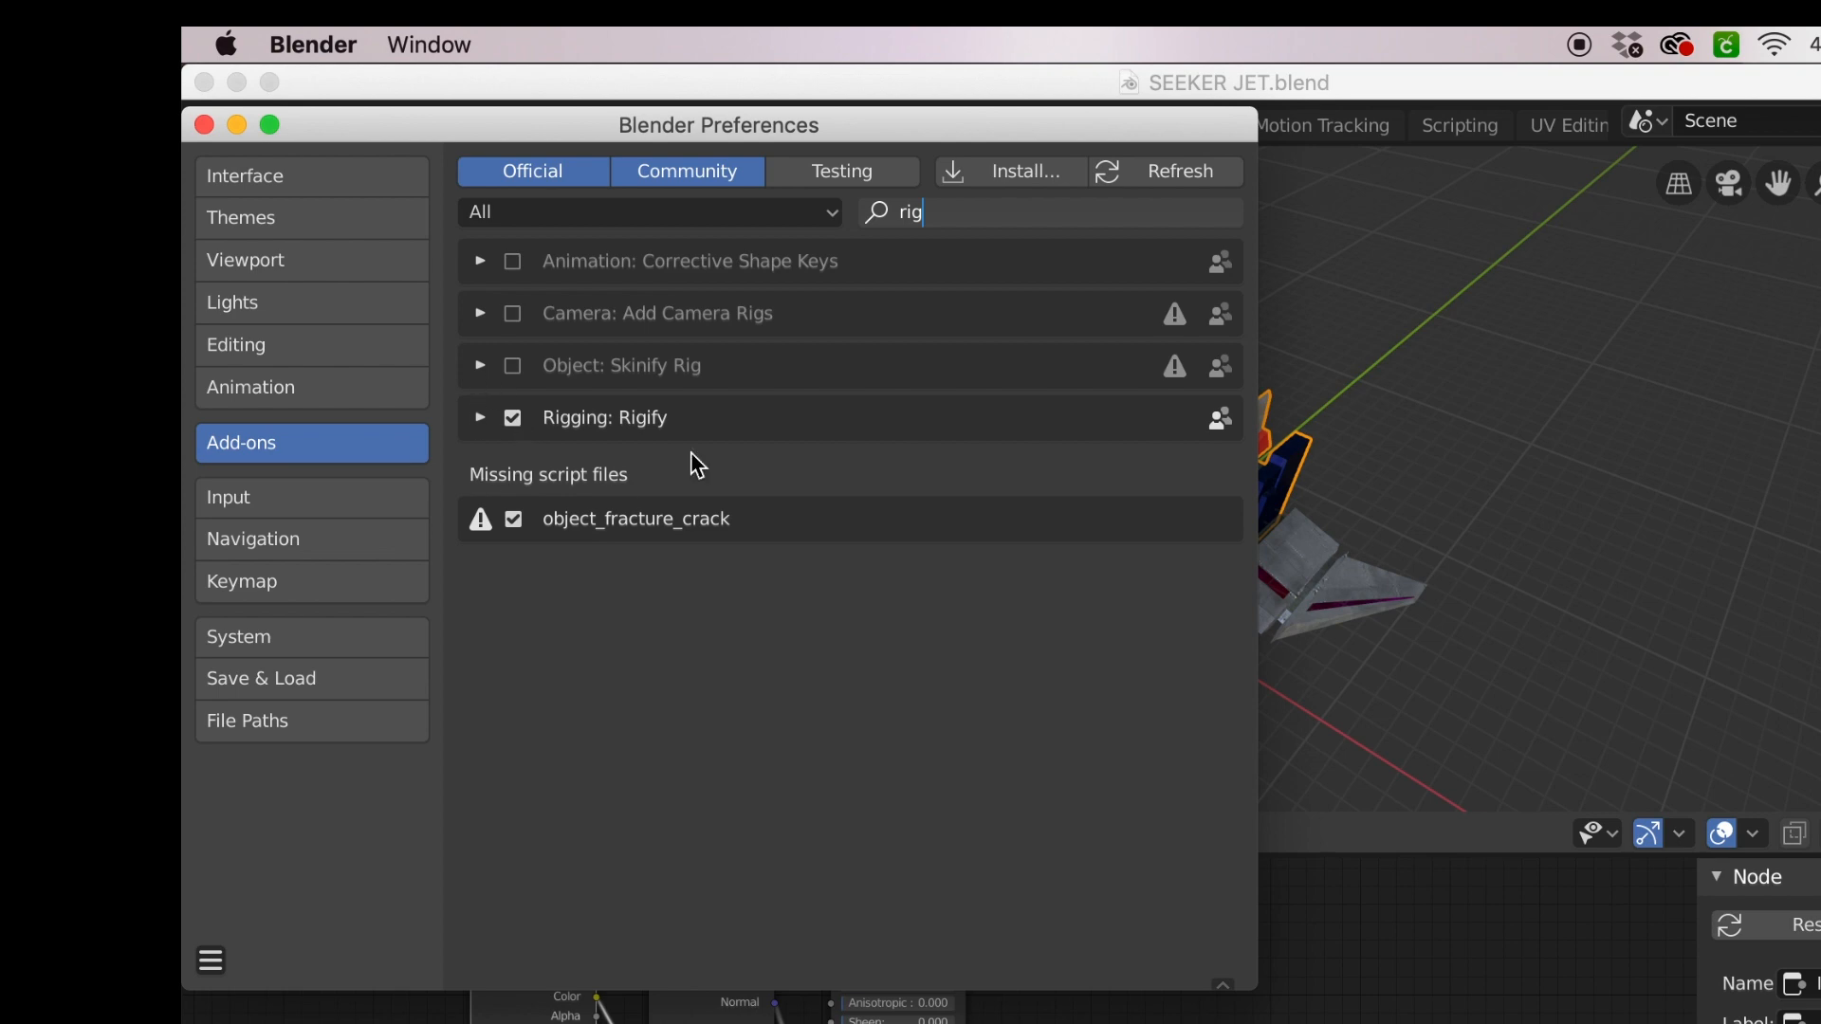
left_click(203, 125)
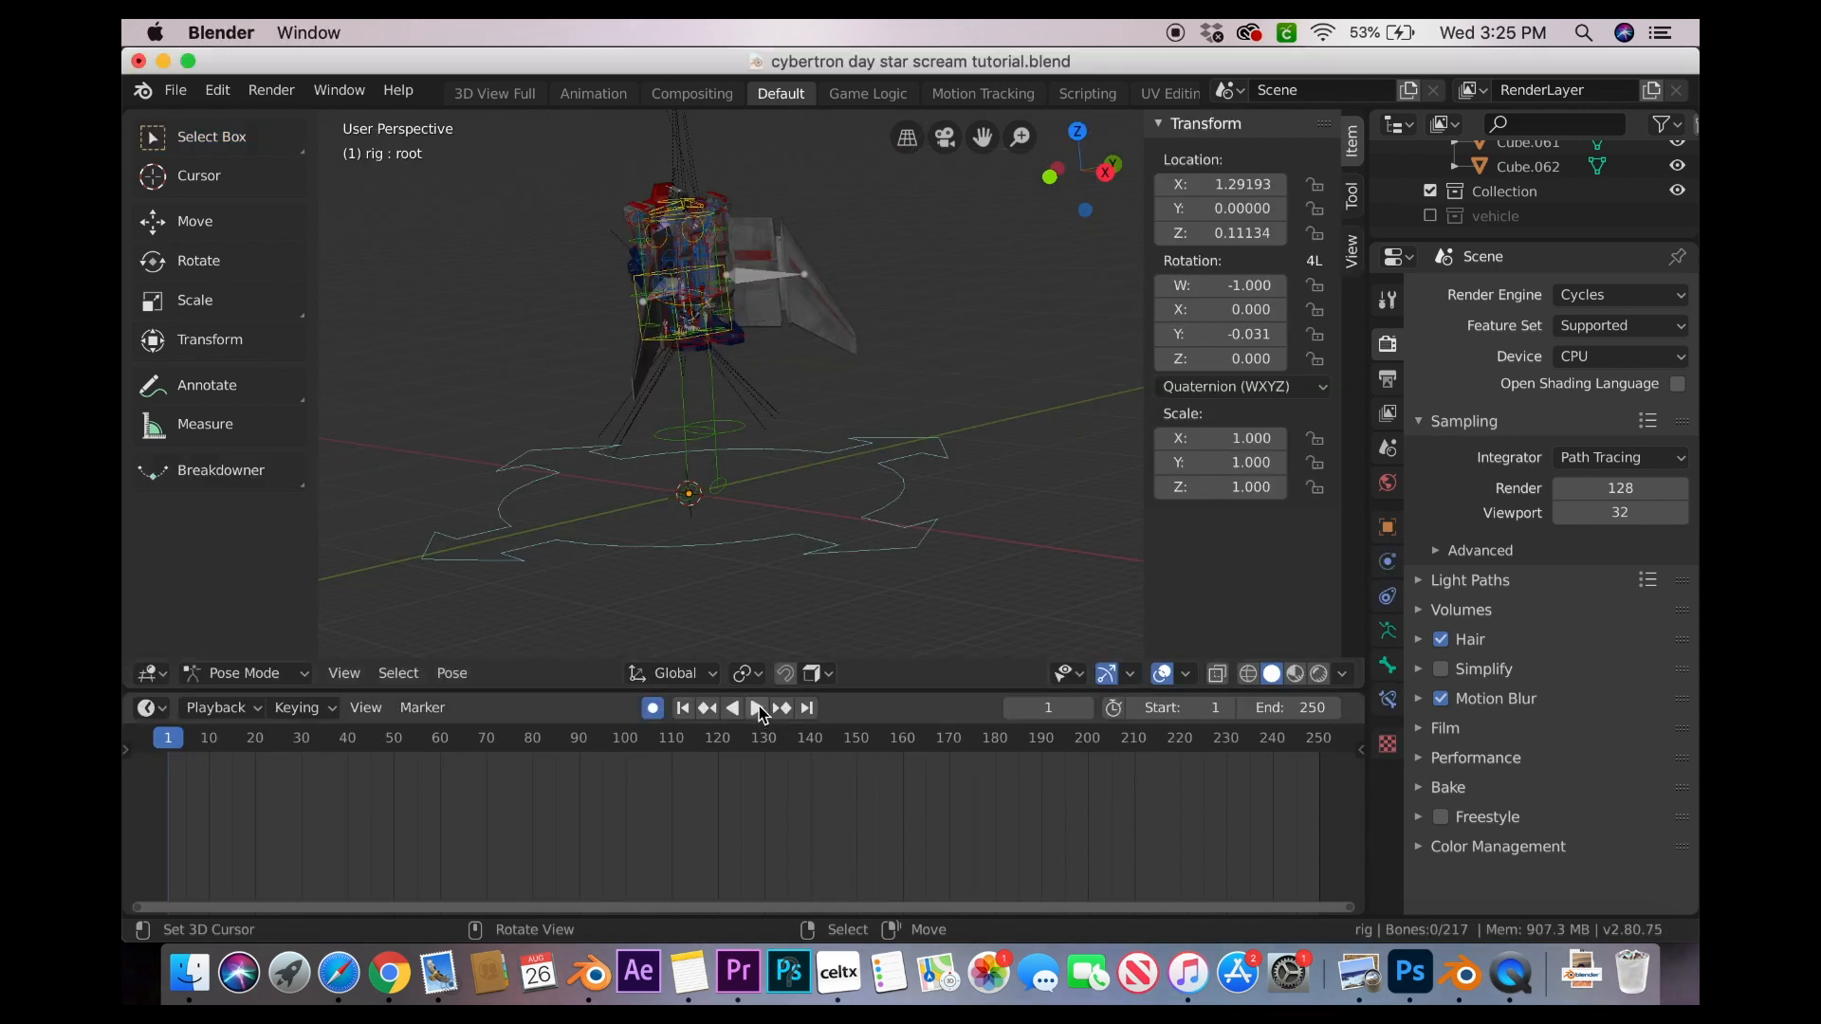
Switch the jet scene from Pose Mode back to Object Mode
left_click(744, 707)
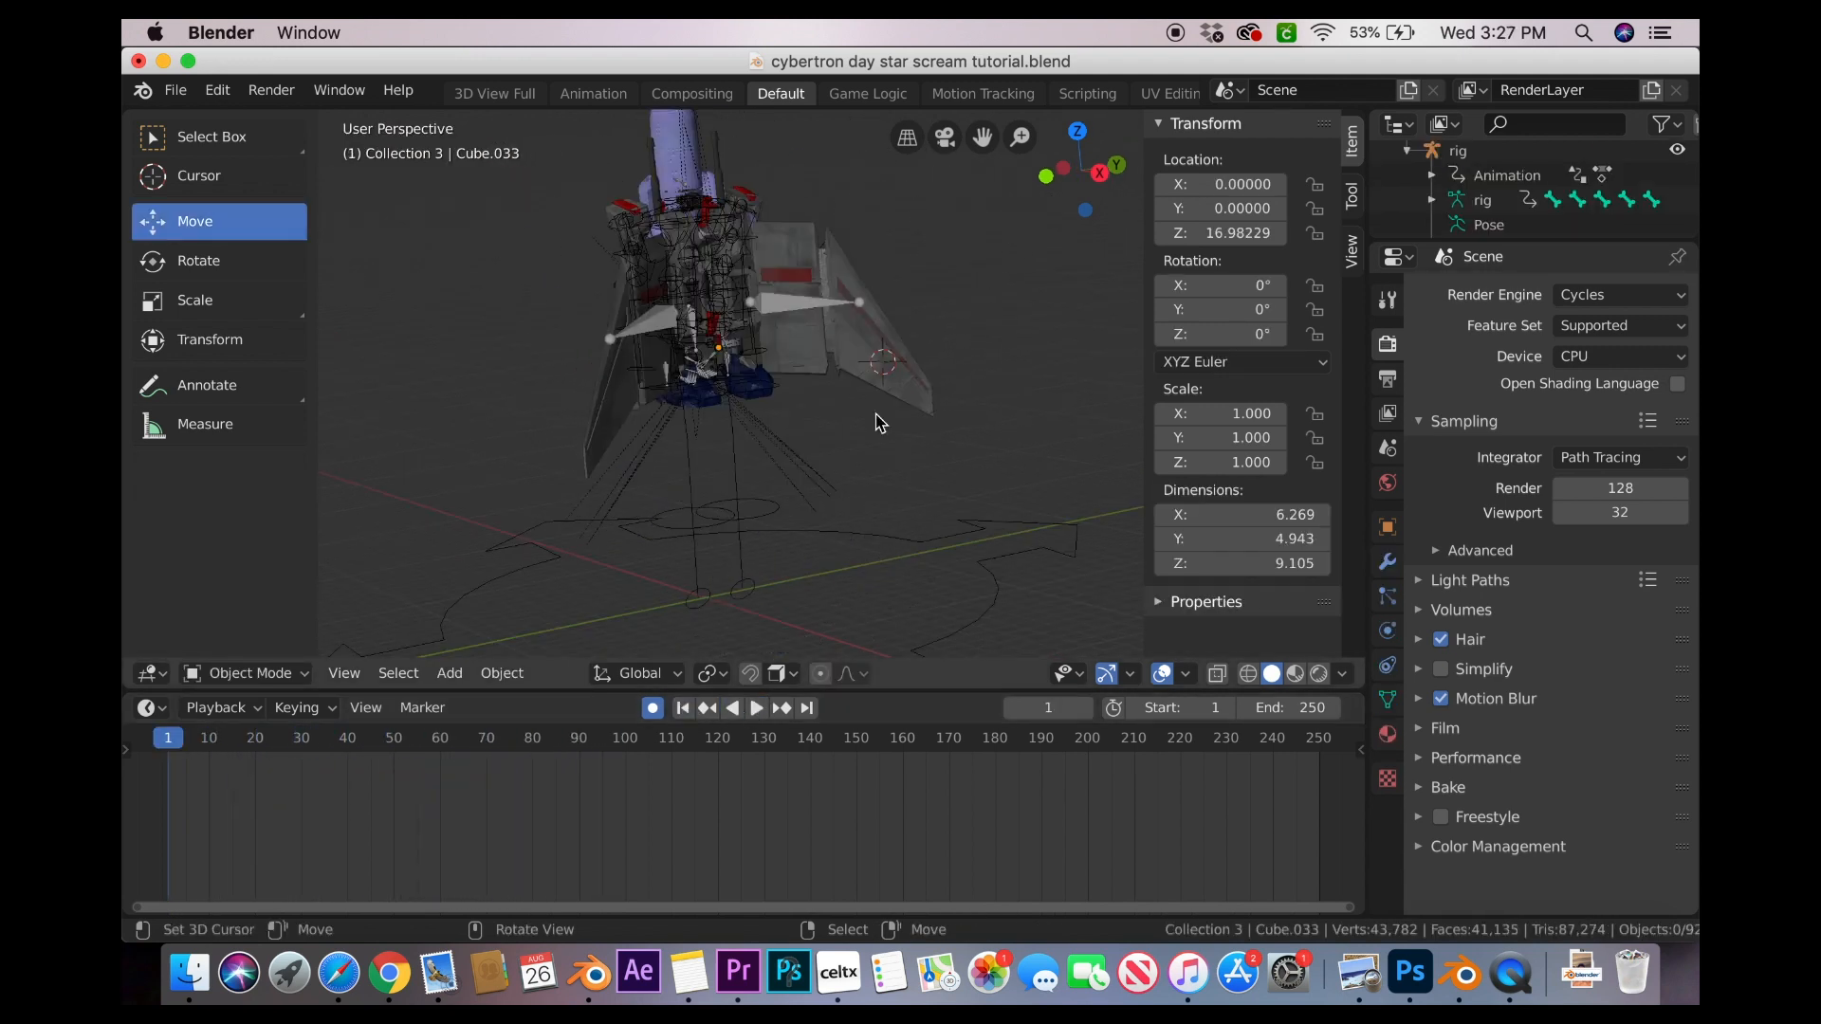
With Auto Keying on, move and rotate the rig's root bone and key it at frame 1
left_click(757, 708)
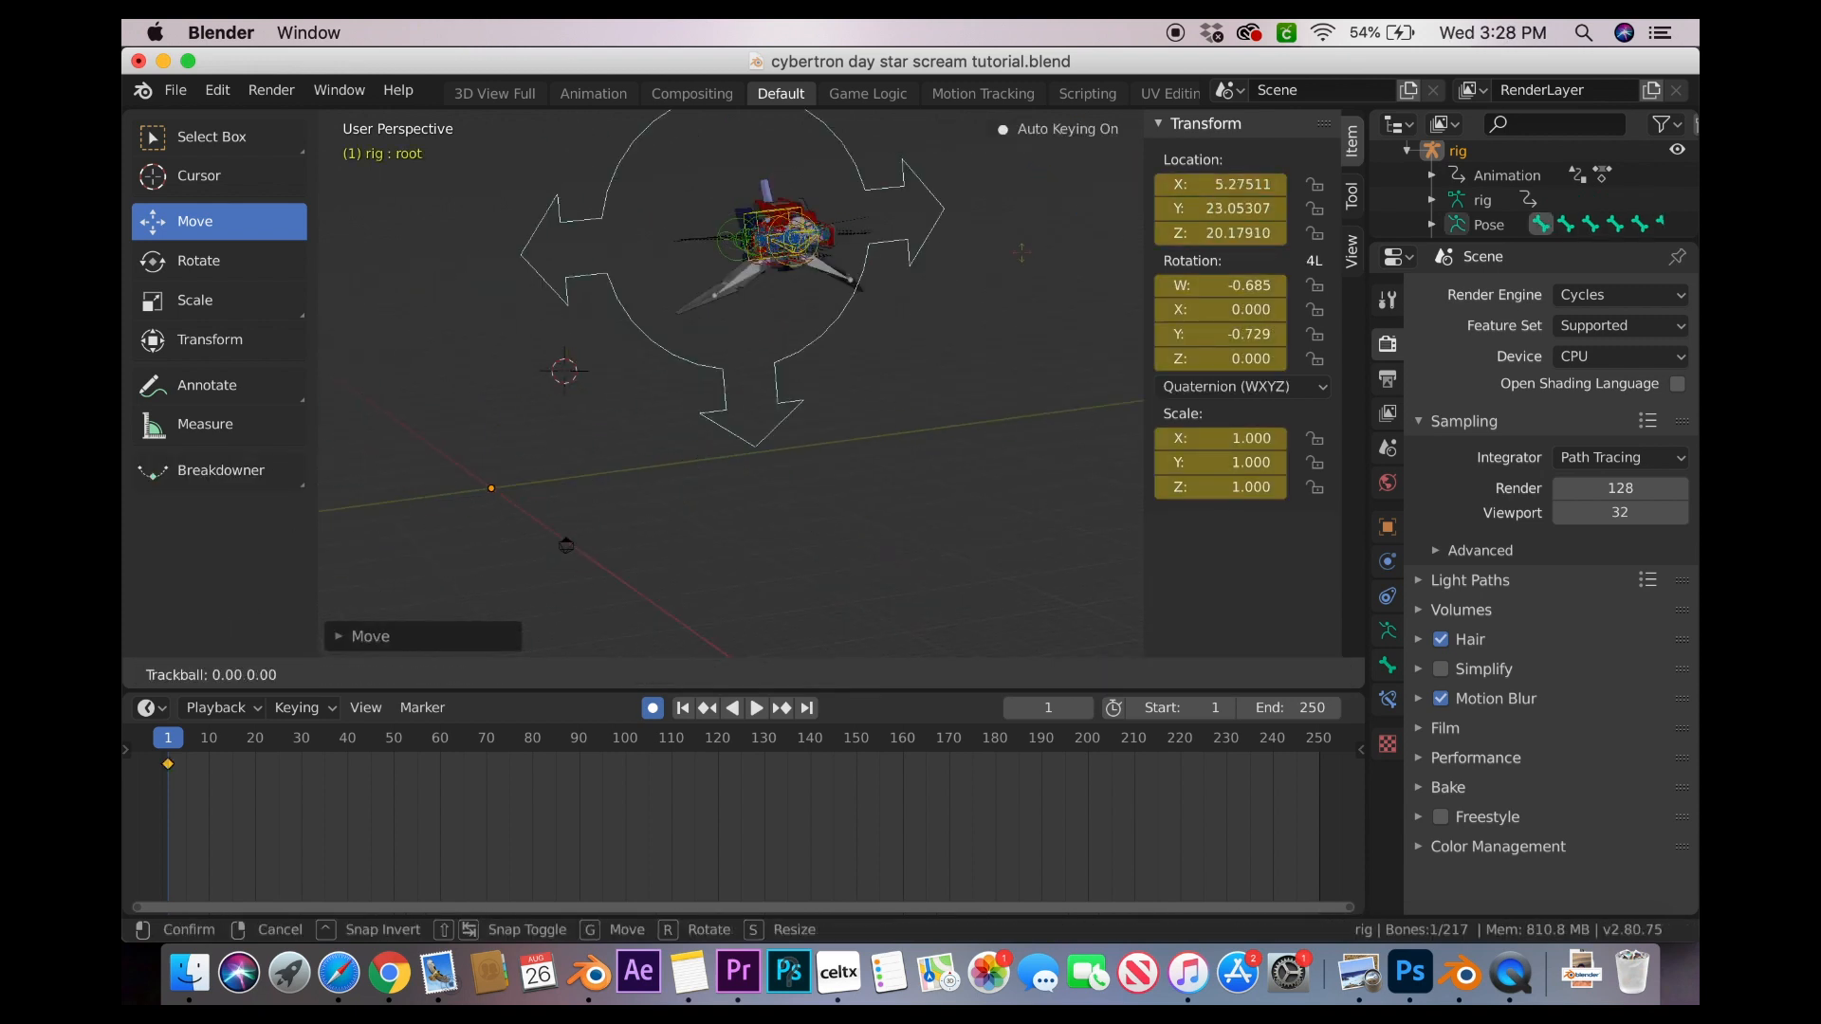
left_click(736, 971)
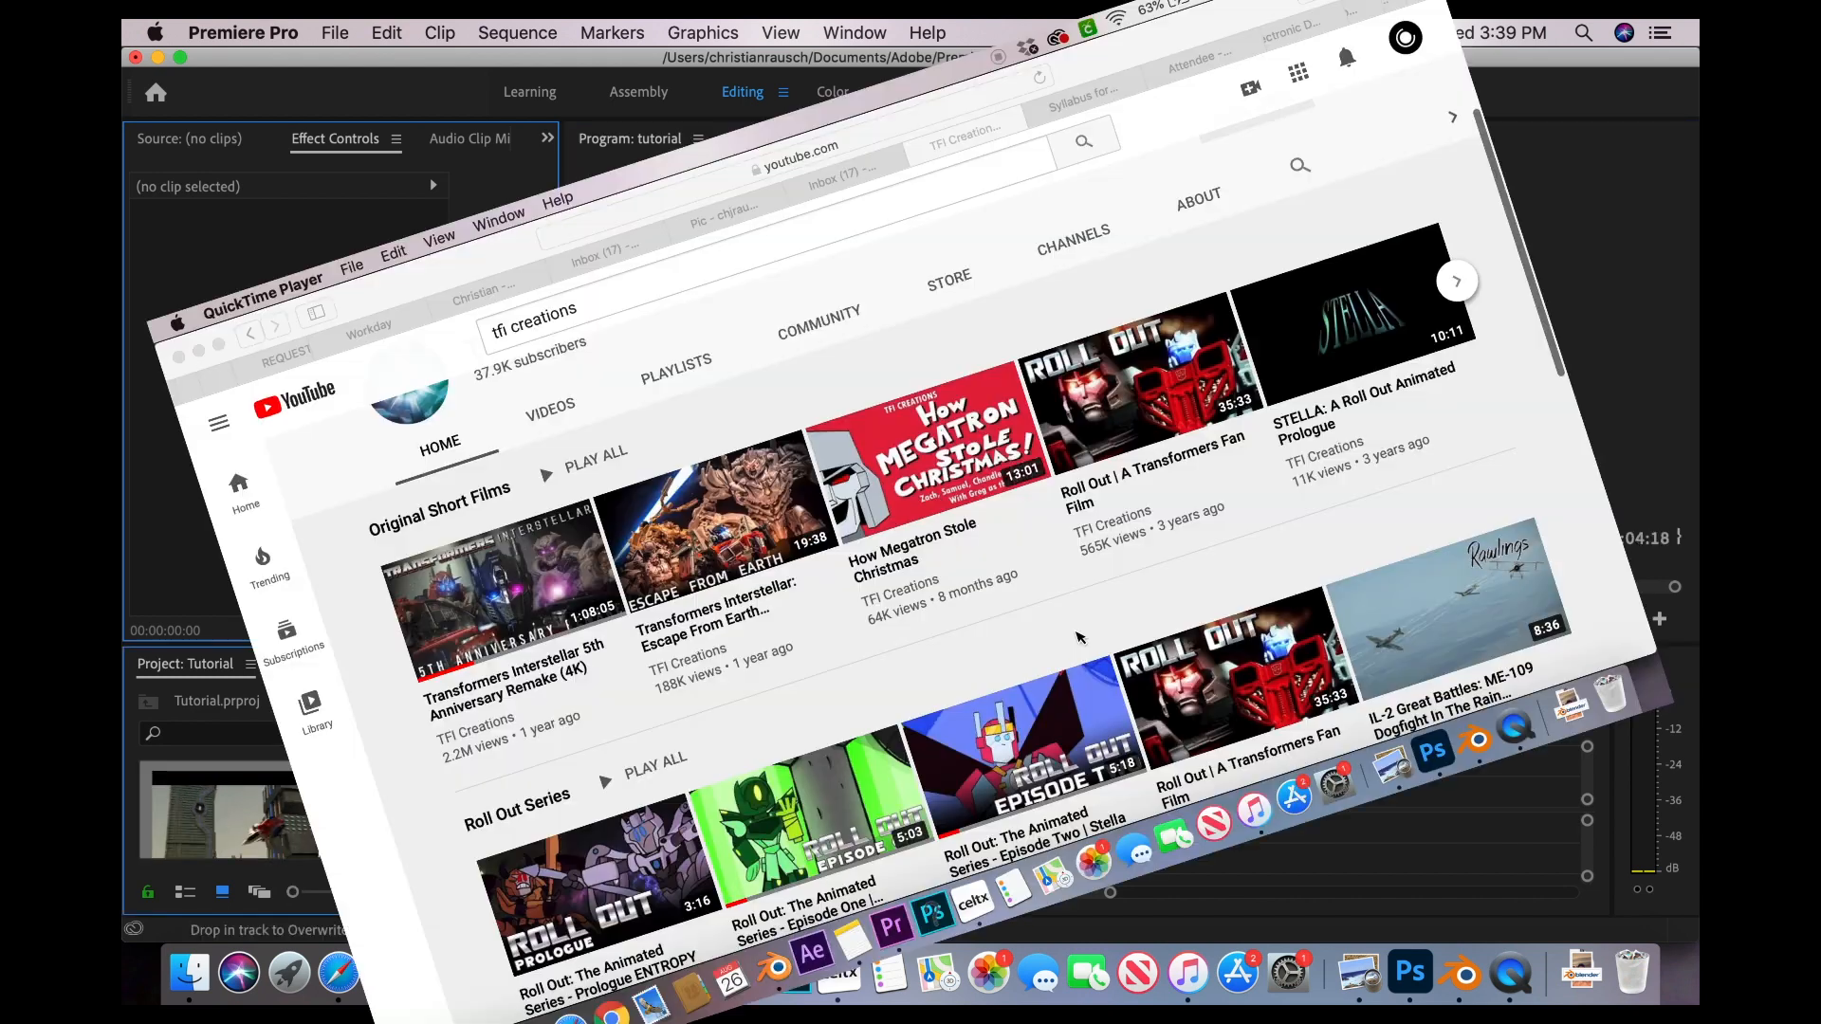
scroll("down", 3)
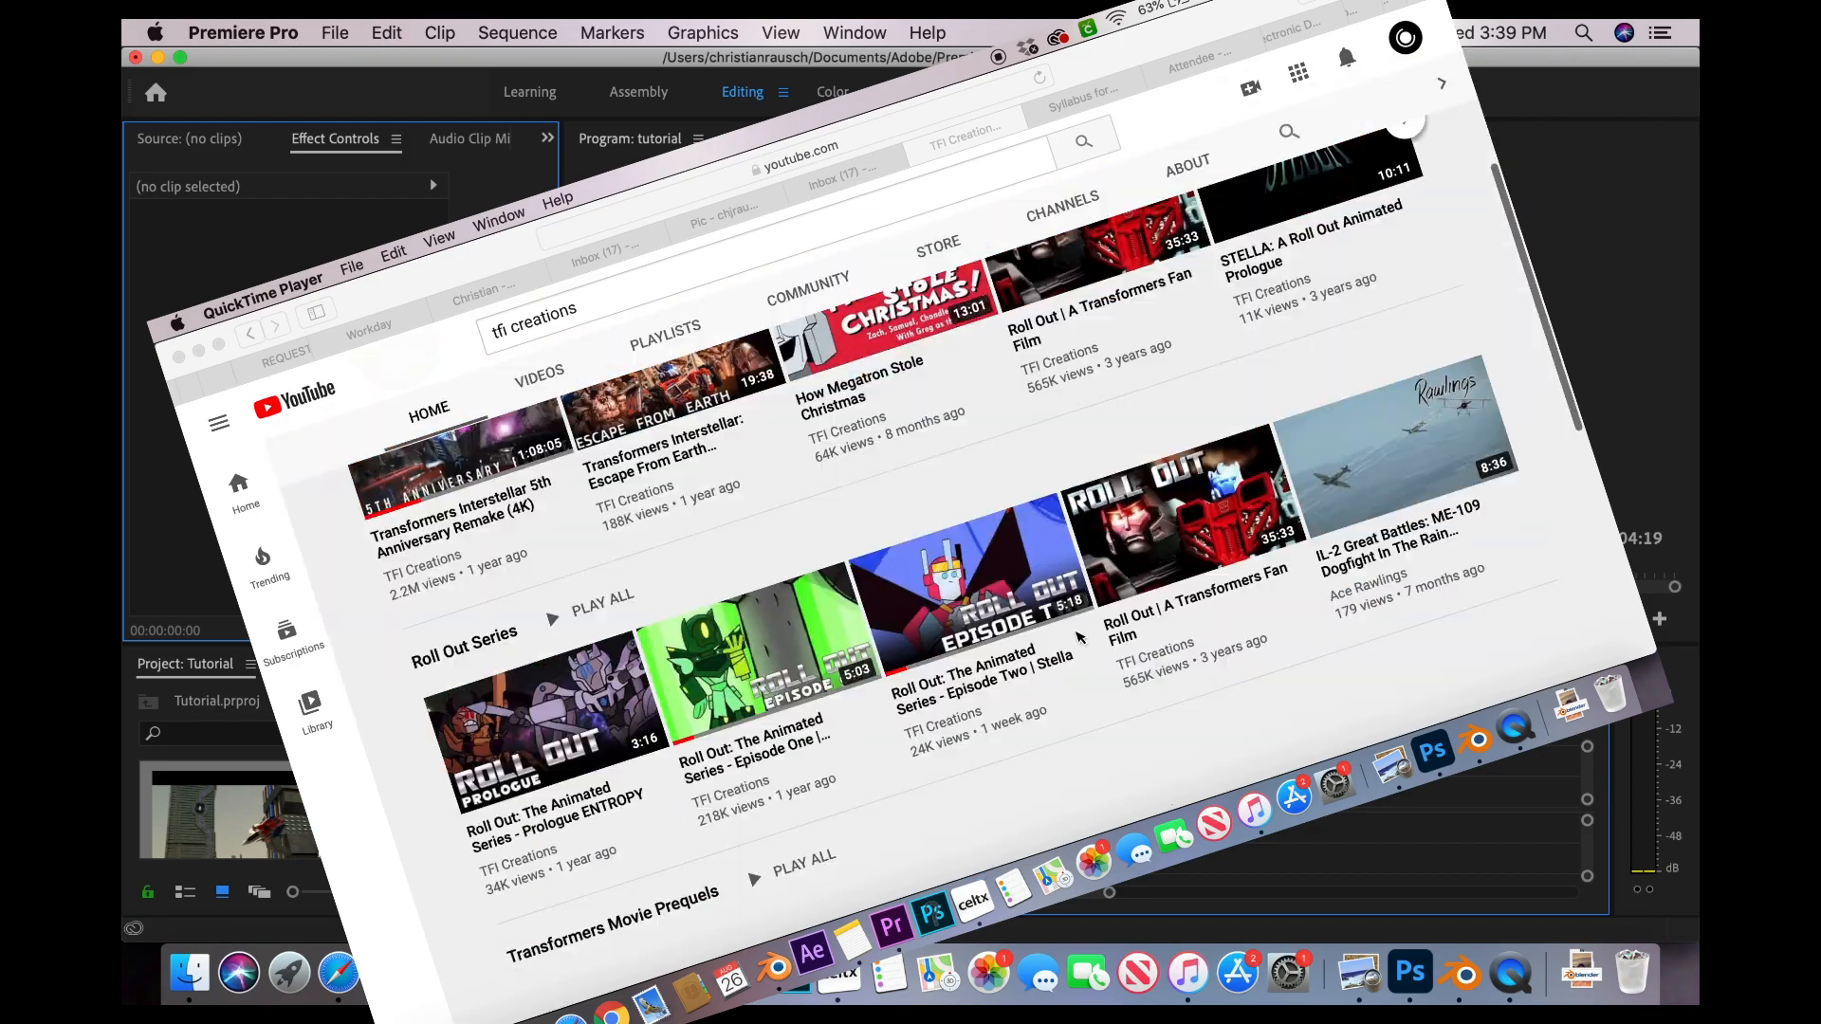